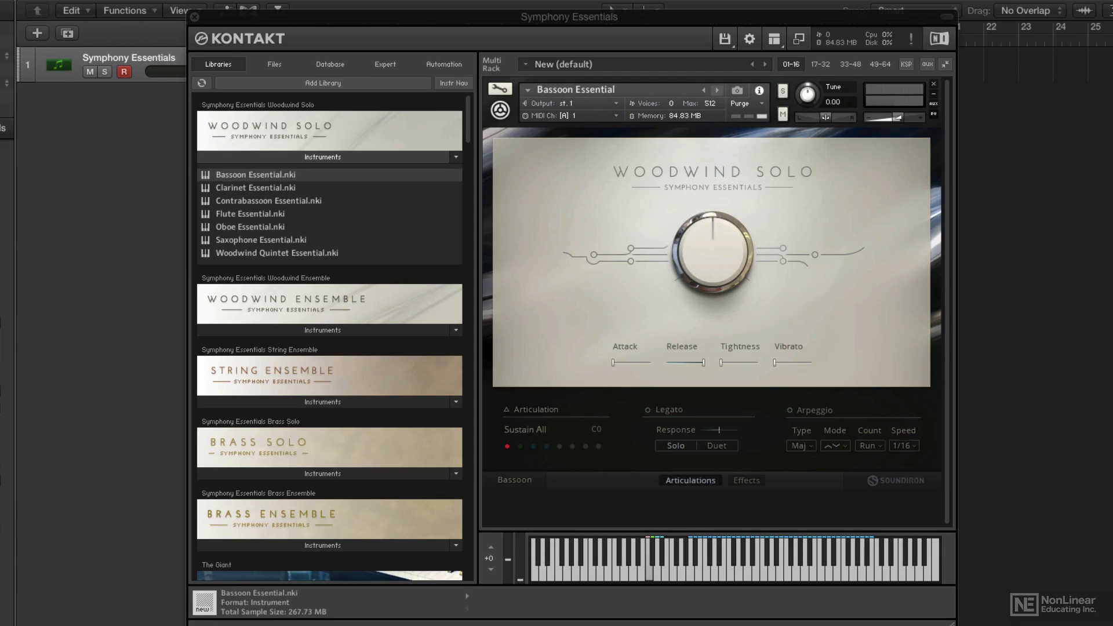
mouse_move(319, 286)
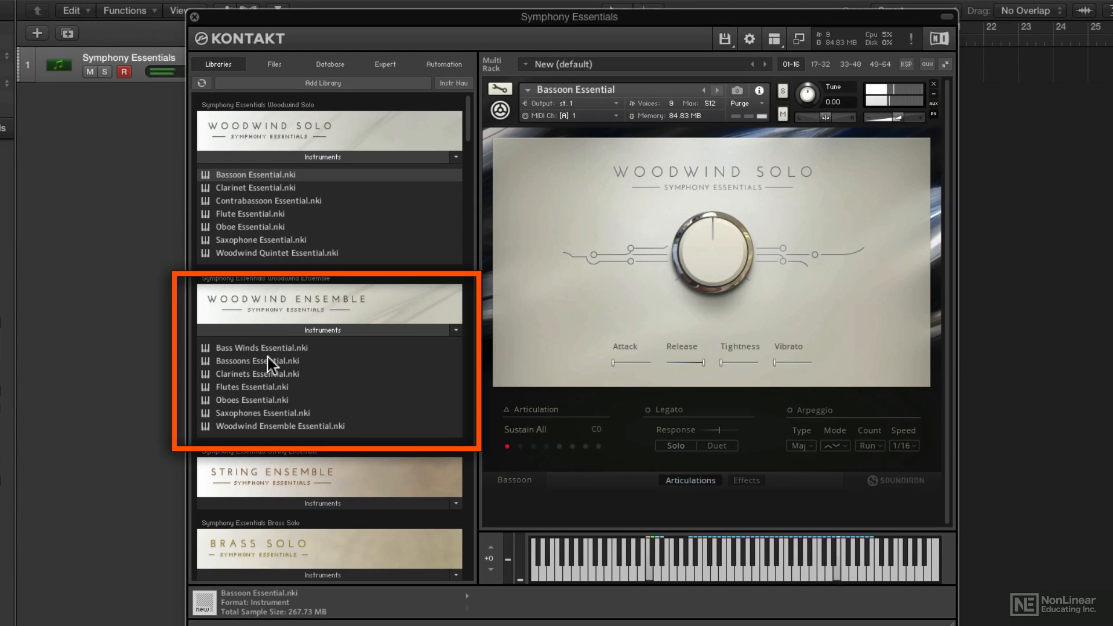
Load Bassoons Essential.nki from Woodwind Ensemble, replacing the solo Bassoon Essential.
double_click(257, 361)
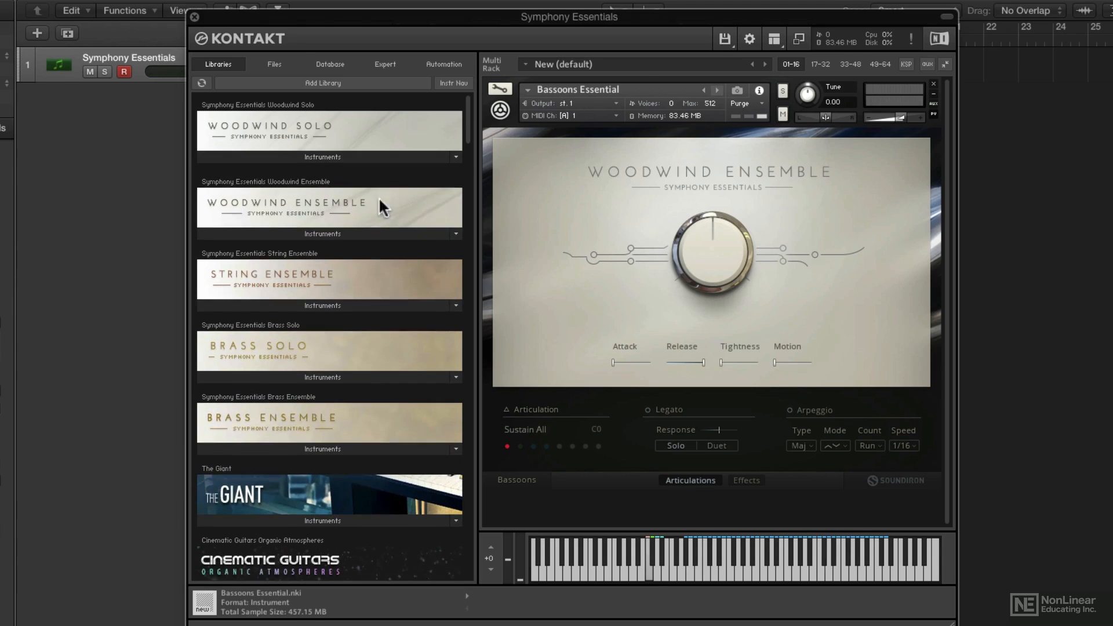
Reveal the String Ensemble instruments list: basses, cellos, violas and violins.
click(322, 300)
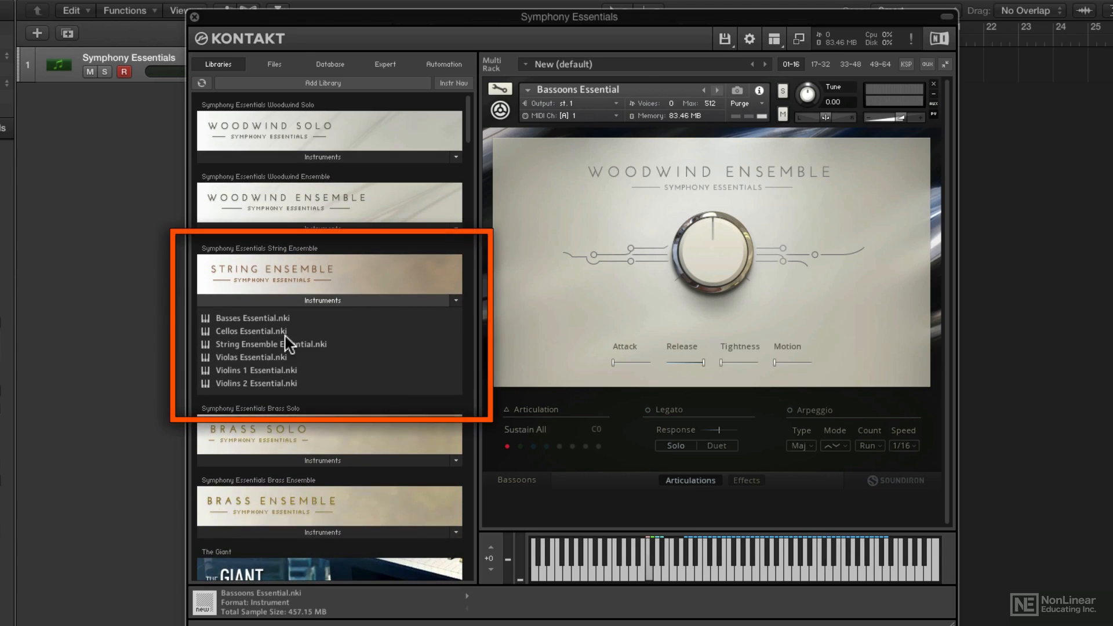
mouse_move(258, 352)
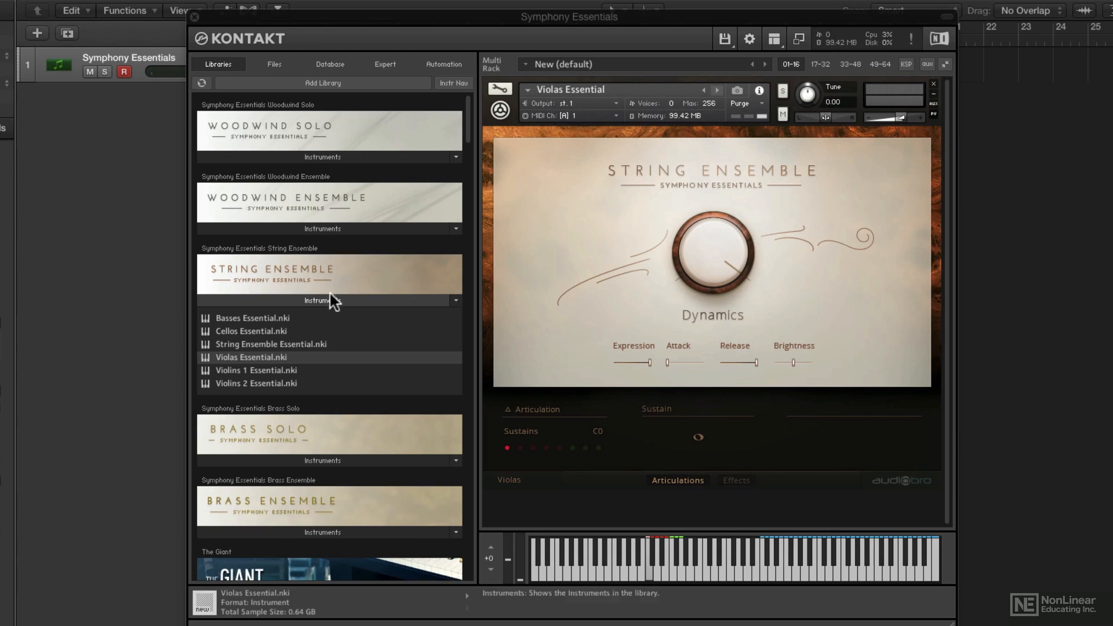
mouse_move(260, 312)
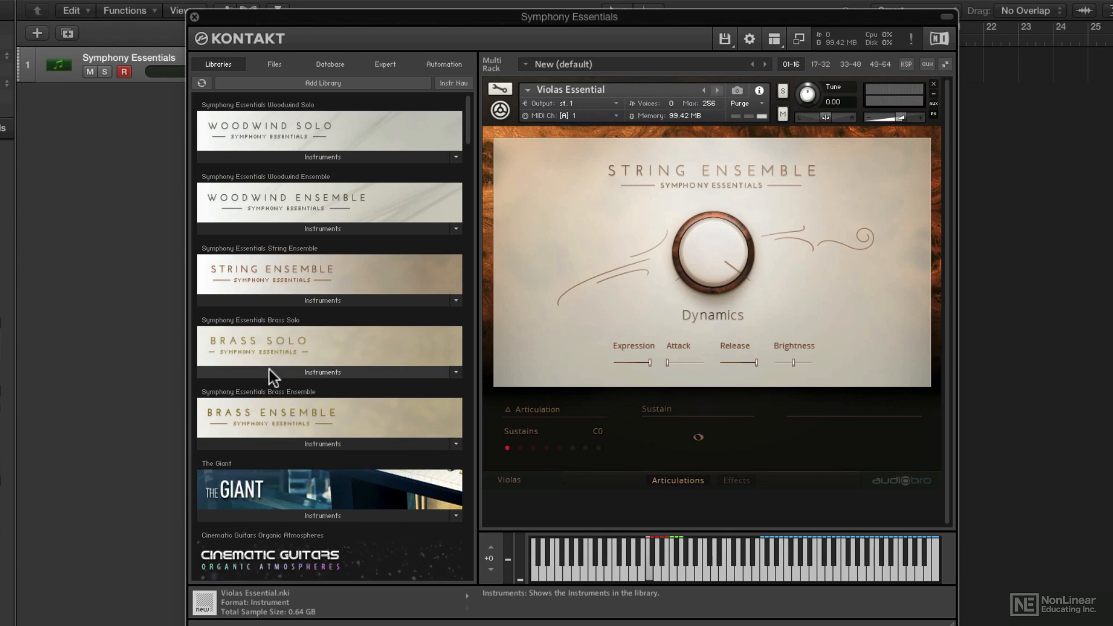
Load solo Trombone Essential from Brass Solo, then Brass Ensemble Essential from Brass Ensemble.
click(323, 372)
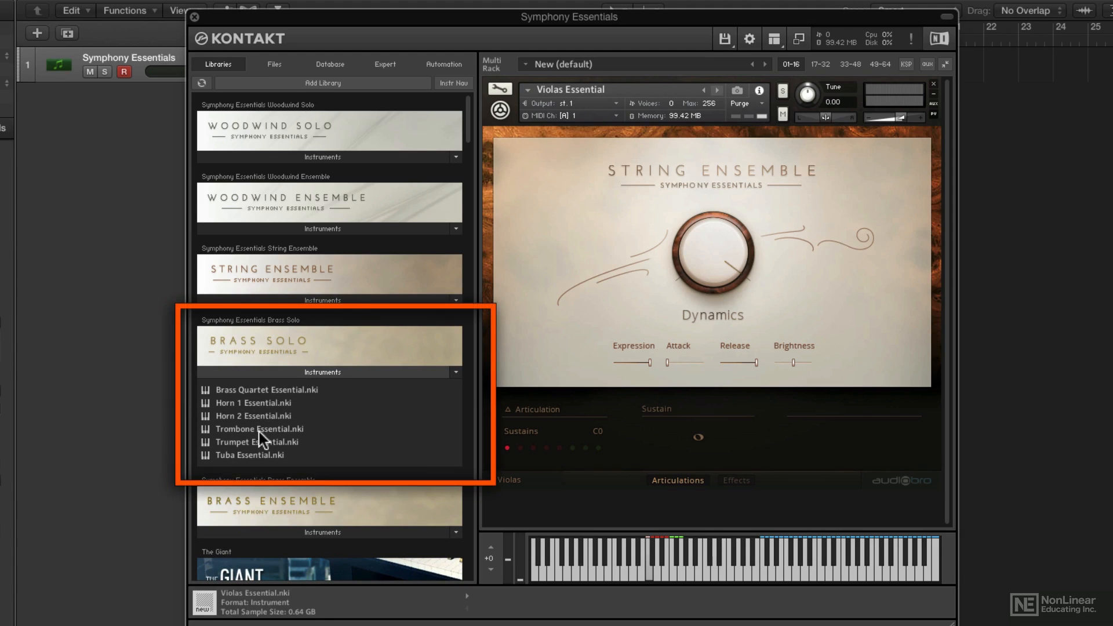
double_click(259, 430)
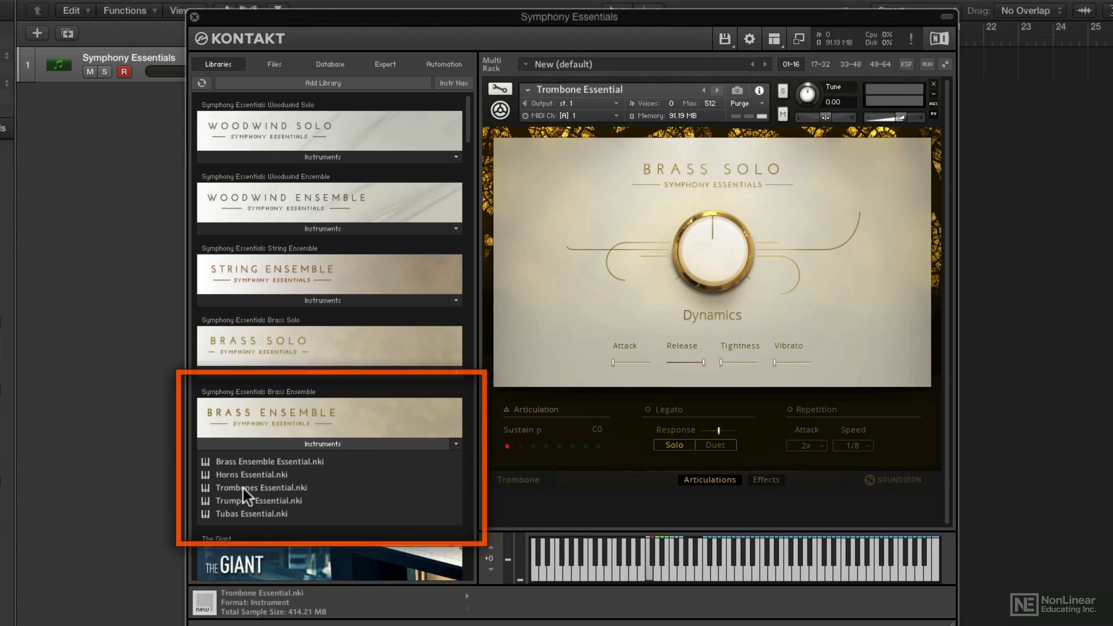
mouse_move(248, 471)
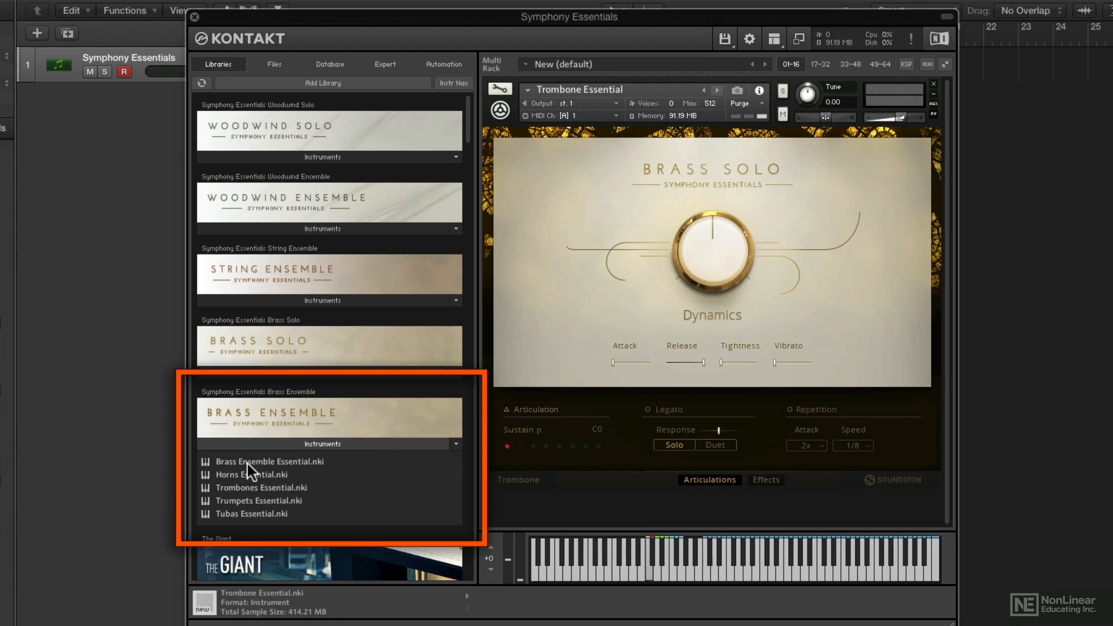
click(268, 462)
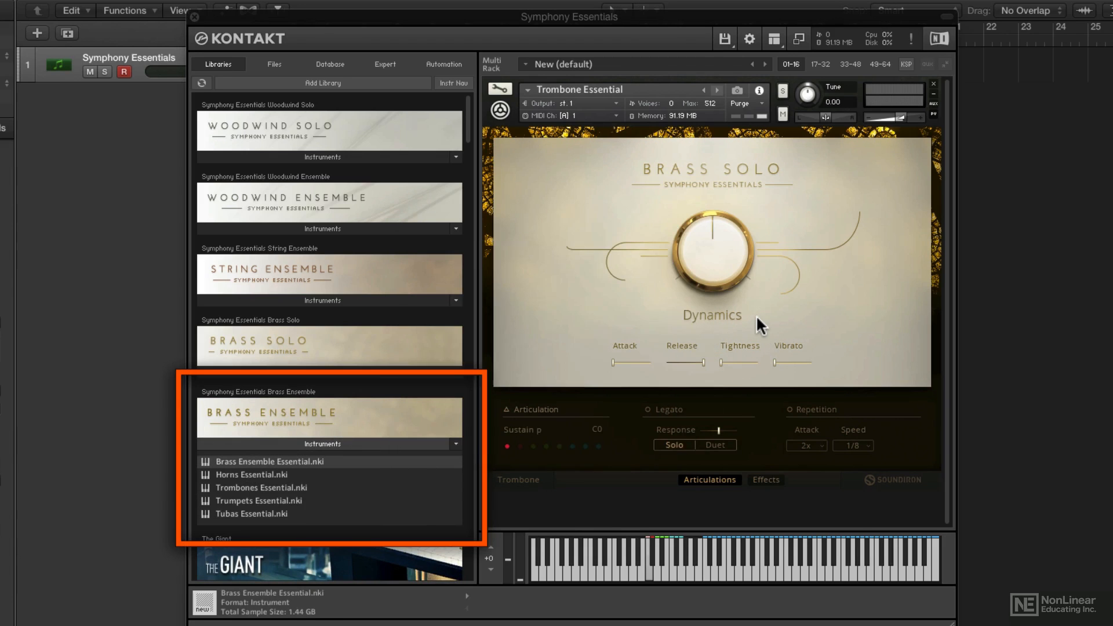
double_click(269, 461)
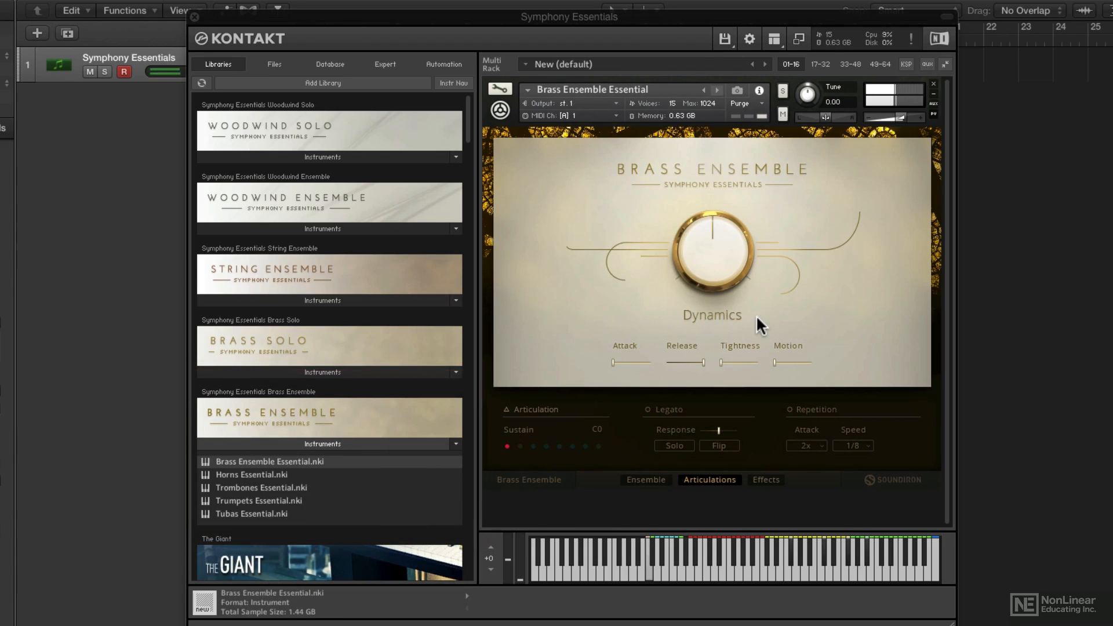